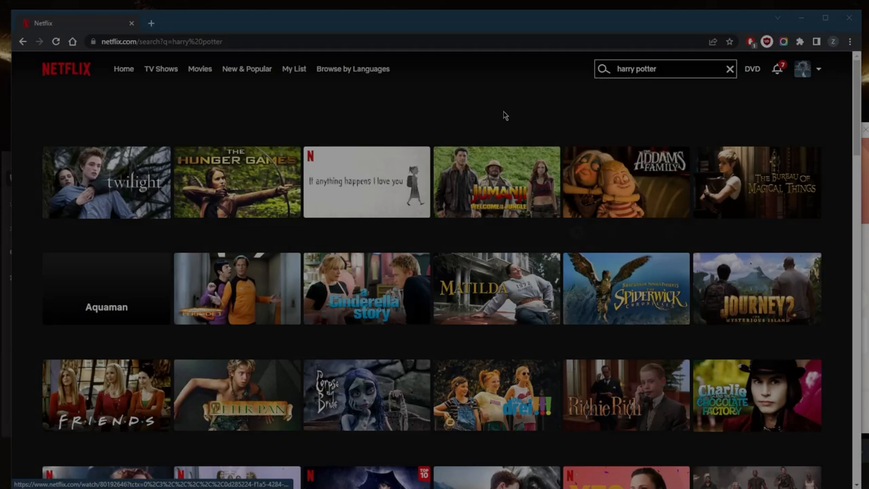
mouse_move(633, 139)
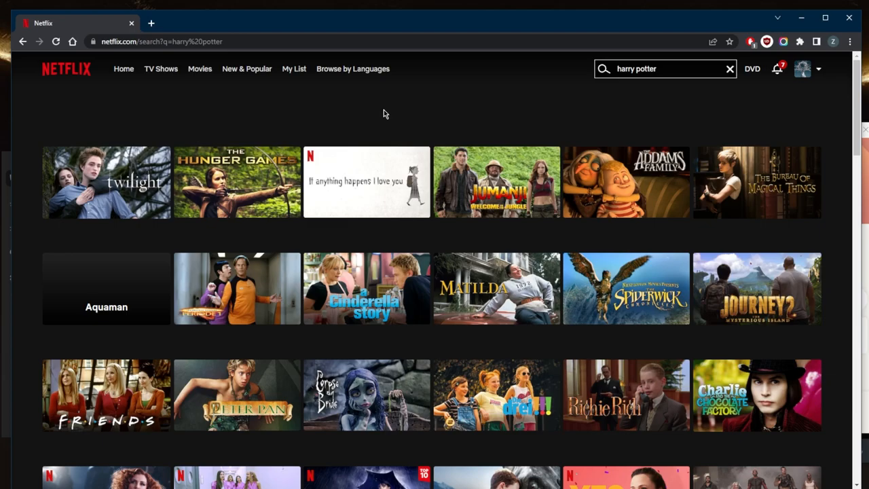
mouse_move(416, 103)
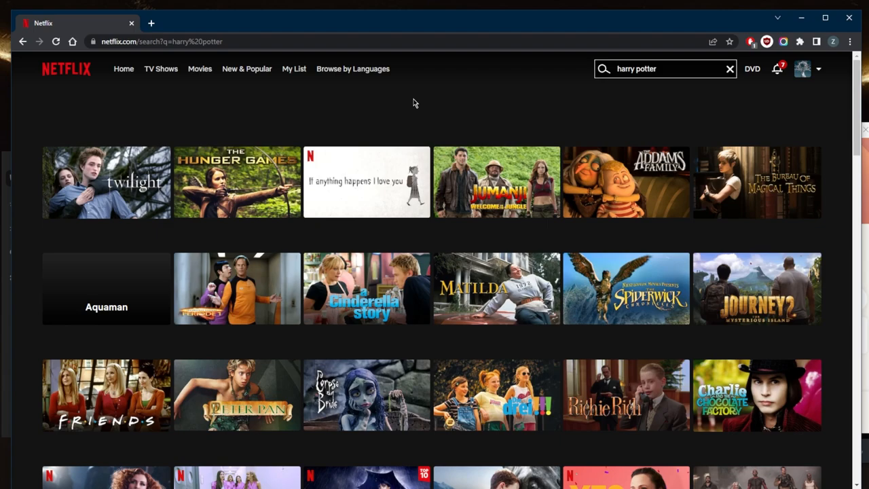
mouse_move(625, 143)
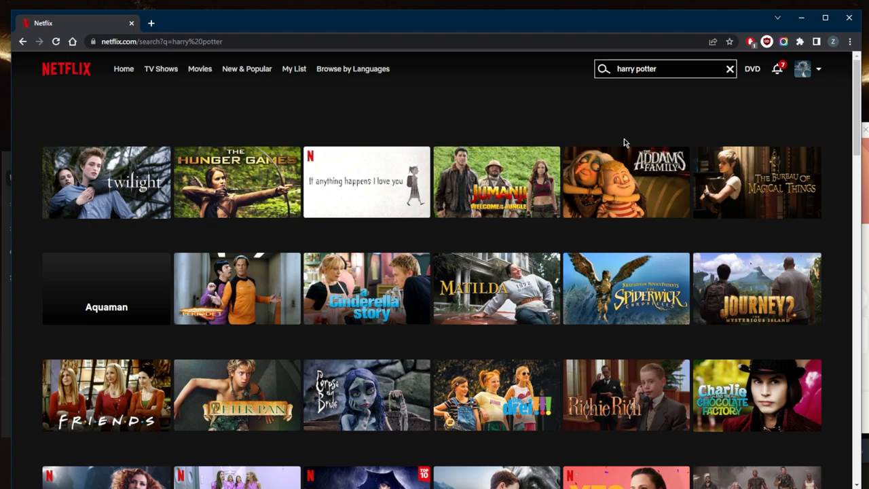
mouse_move(523, 131)
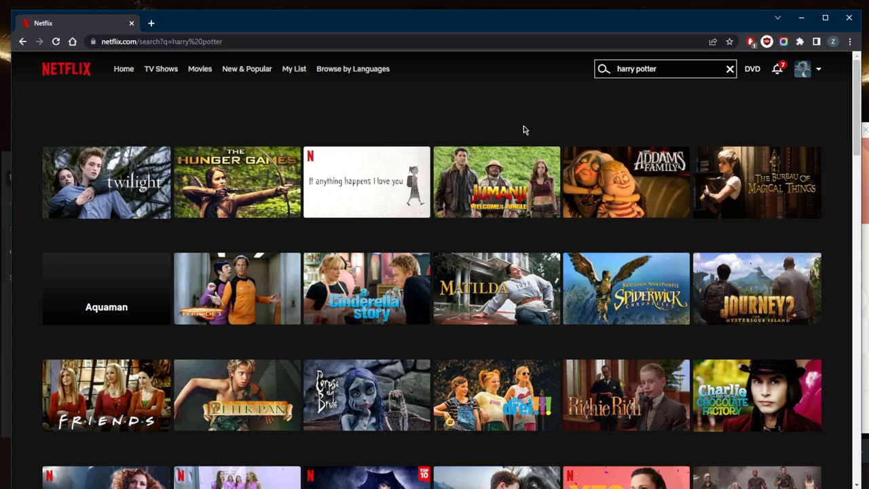
mouse_move(442, 135)
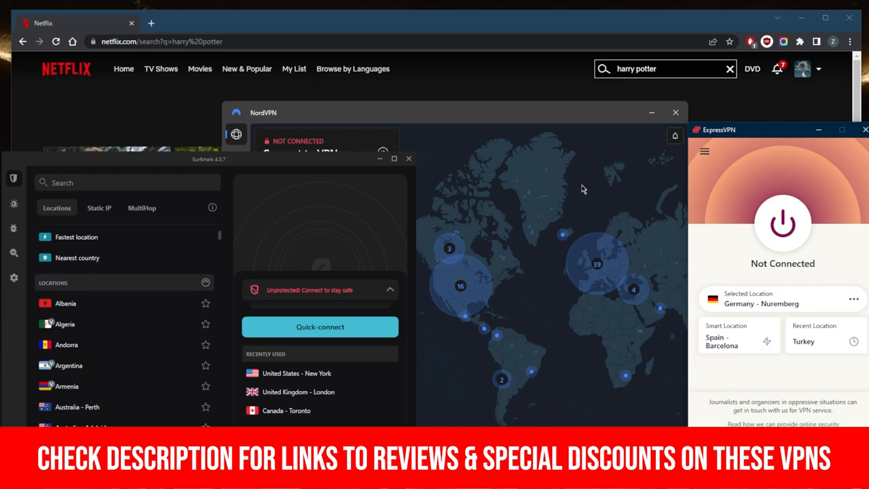
- Reveal the ExpressVPN options menu while Germany – Nuremberg remains selected and disconnected
click(703, 151)
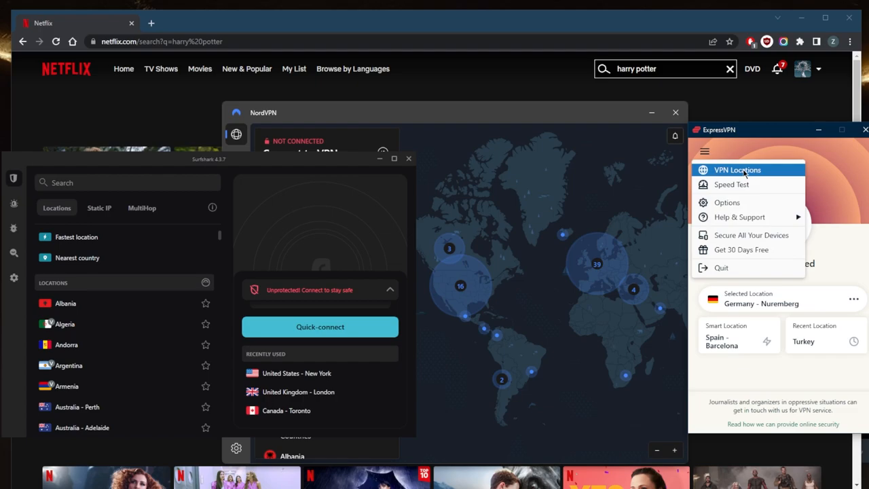
- From VPN Locations, browse All Locations under Europe toward a Belgium server
click(738, 170)
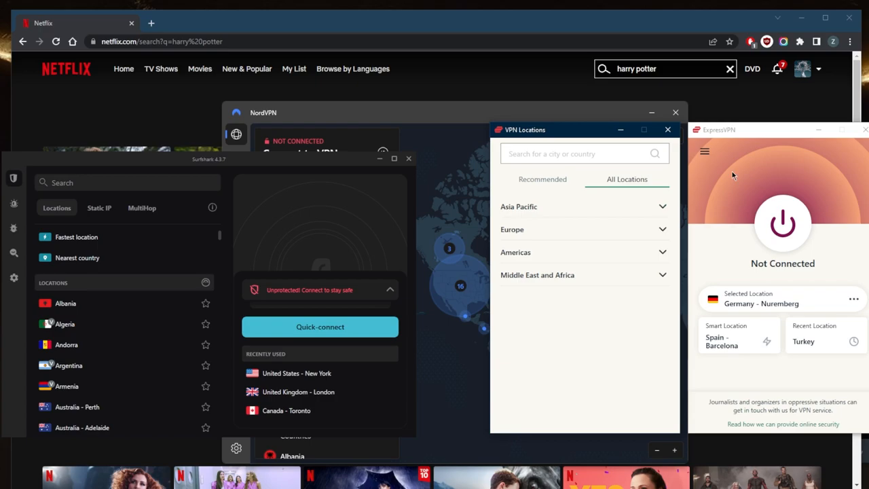
click(512, 228)
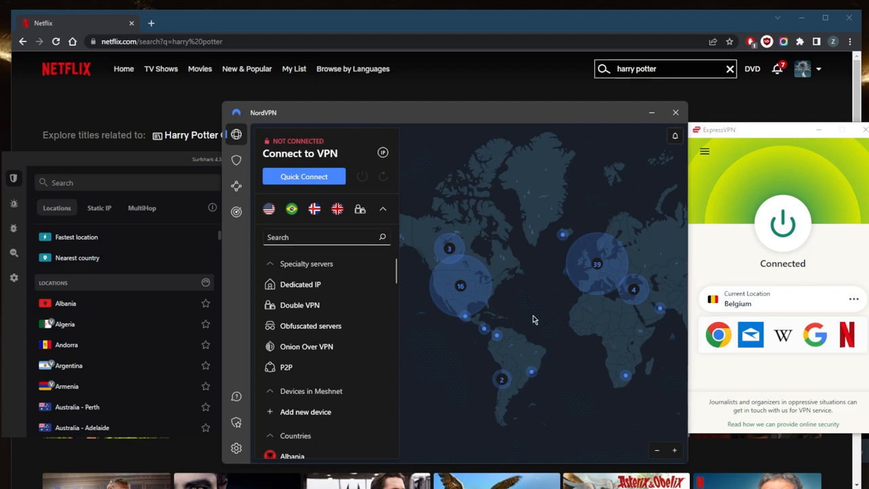
mouse_move(573, 87)
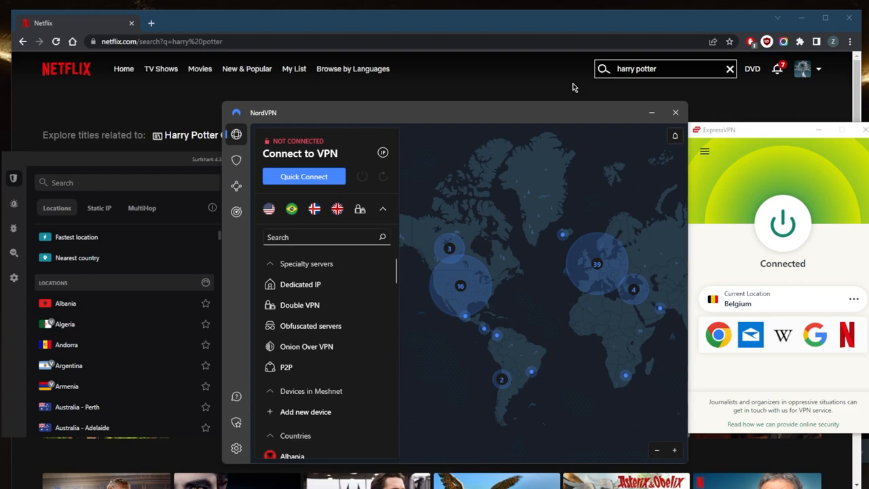
mouse_move(550, 169)
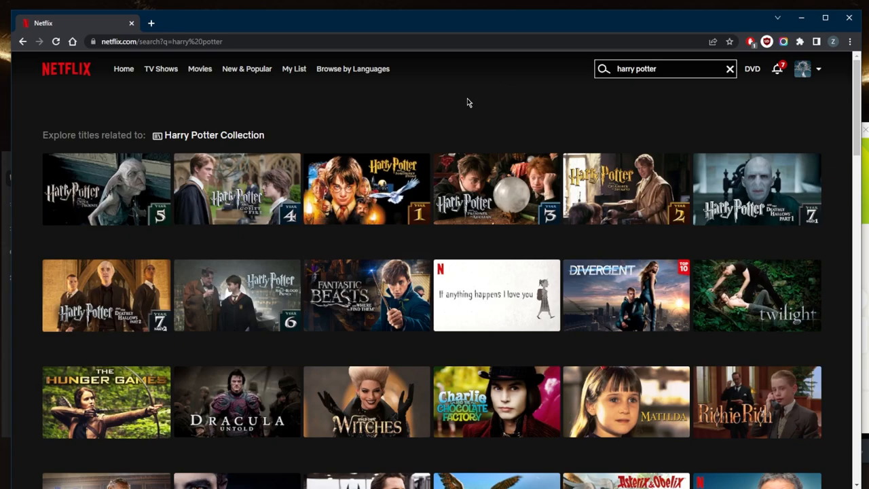
mouse_move(470, 136)
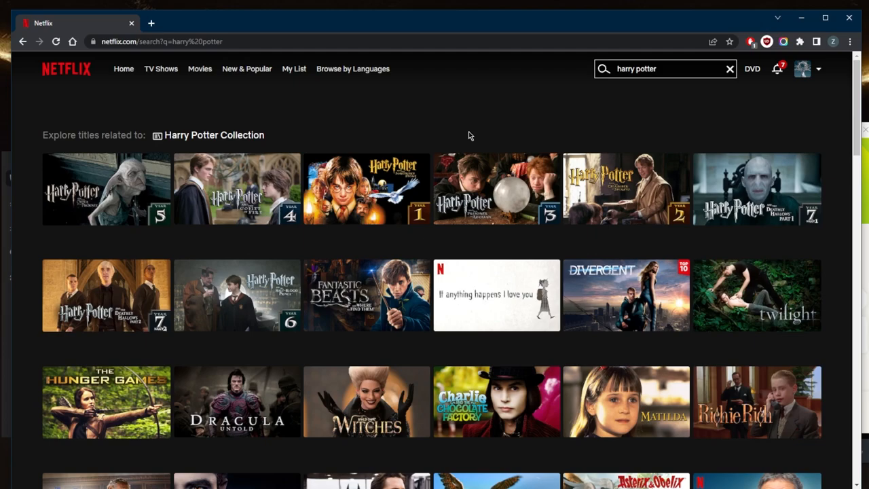